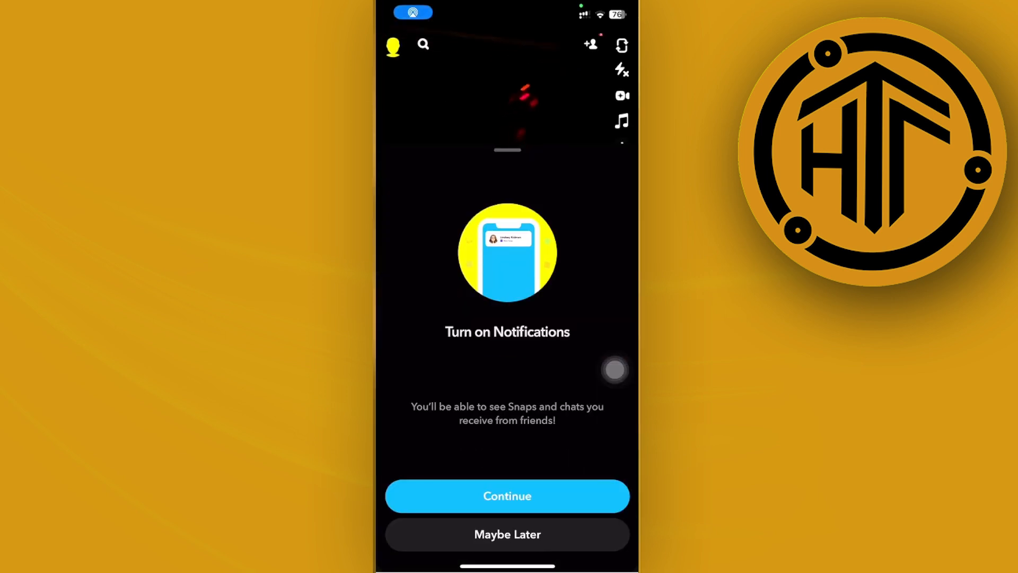
Dismiss the notifications prompt with Maybe Later and open Settings from the profile gear
left_click(507, 534)
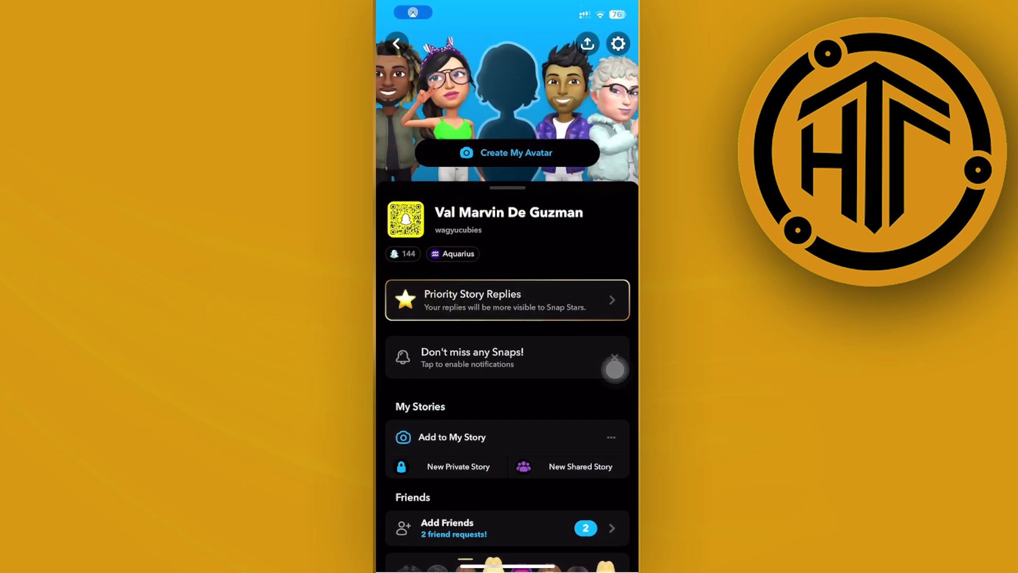
left_click(616, 43)
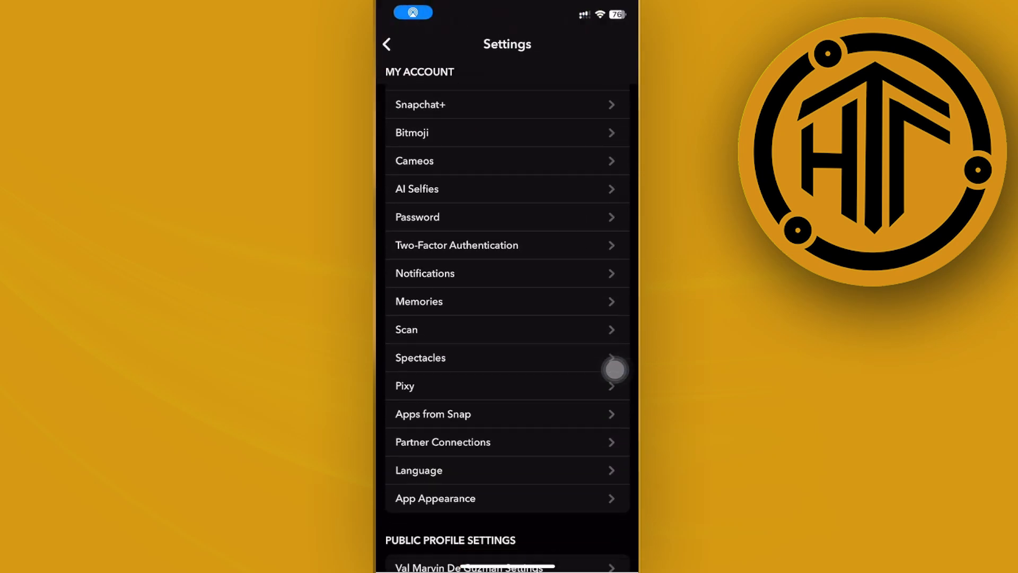
left_click(419, 301)
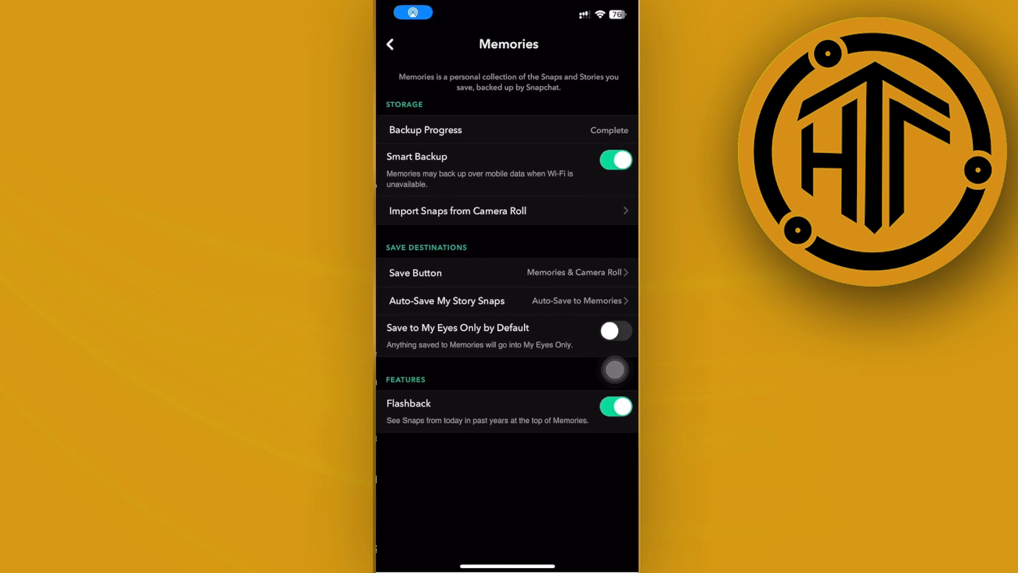
left_click(614, 331)
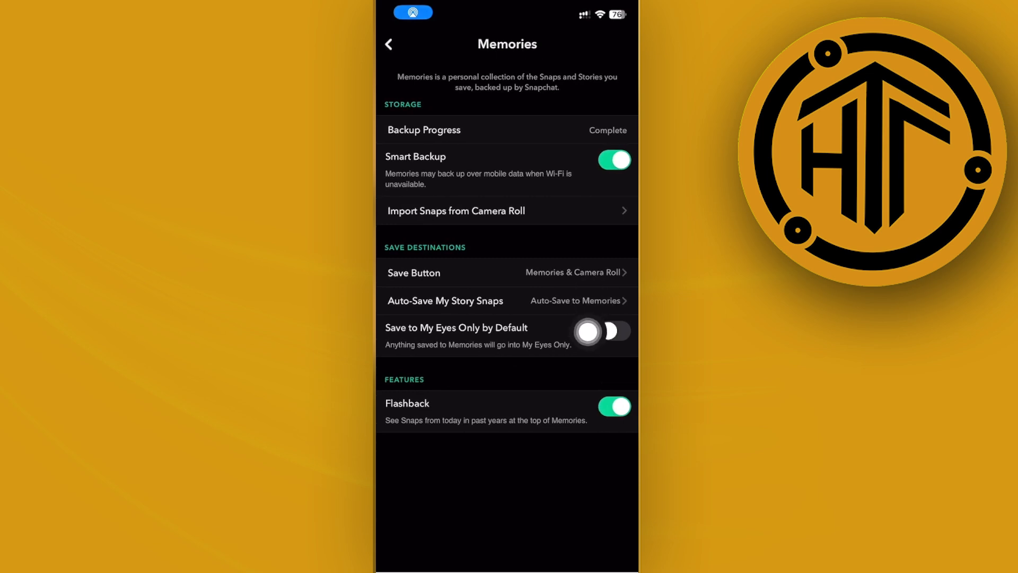
left_click(613, 330)
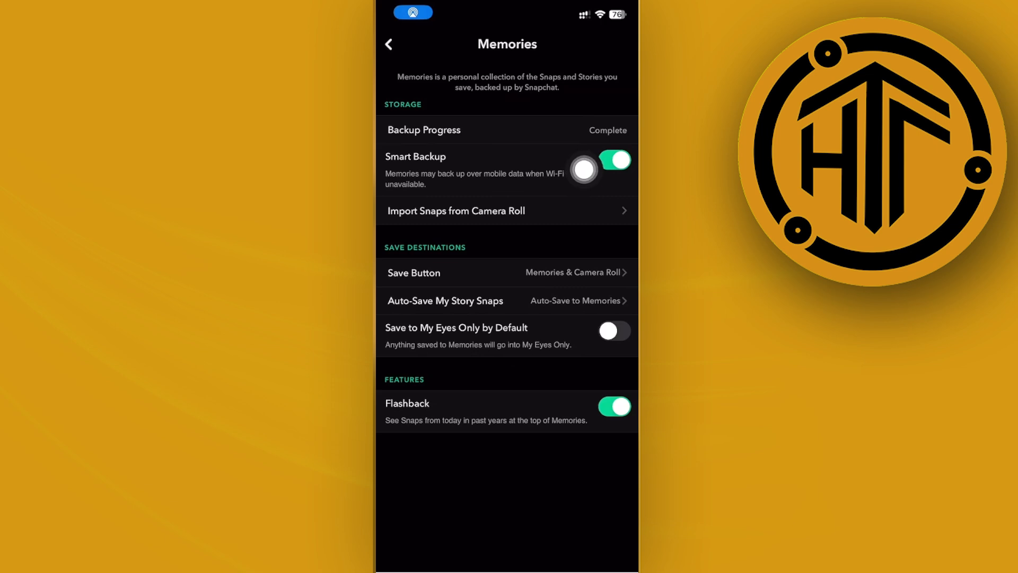
left_click(614, 164)
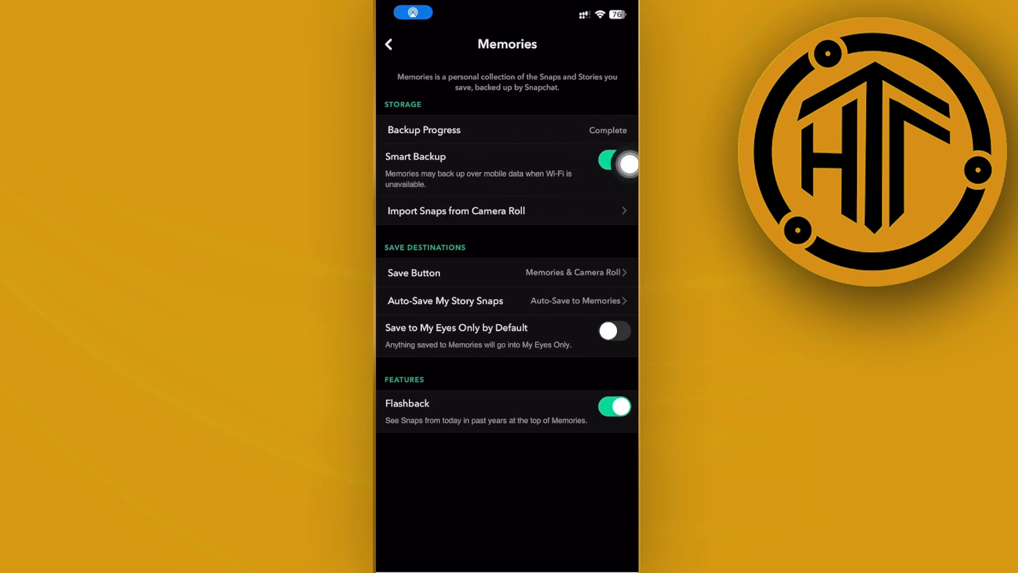
left_click(613, 160)
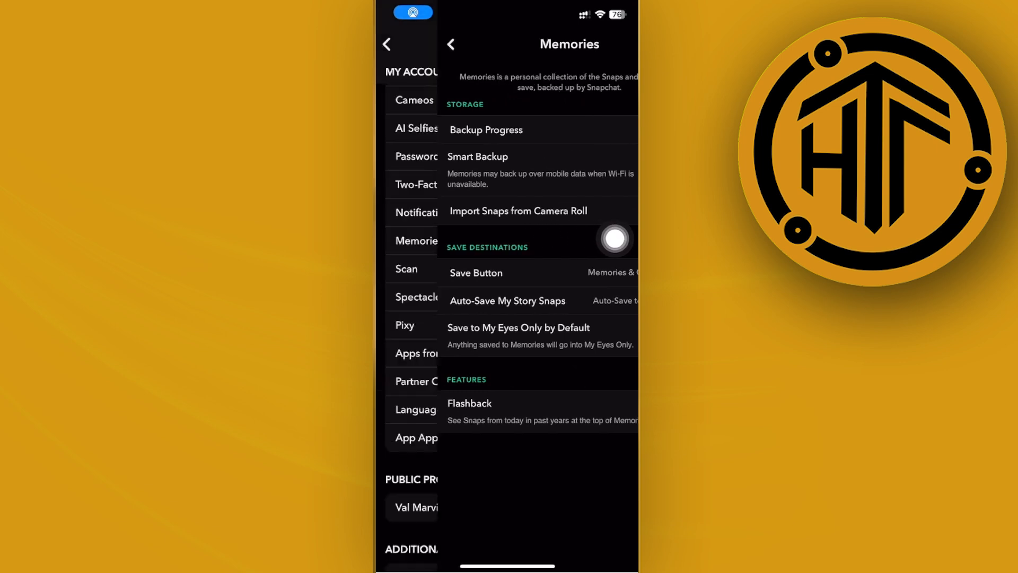
left_click(450, 43)
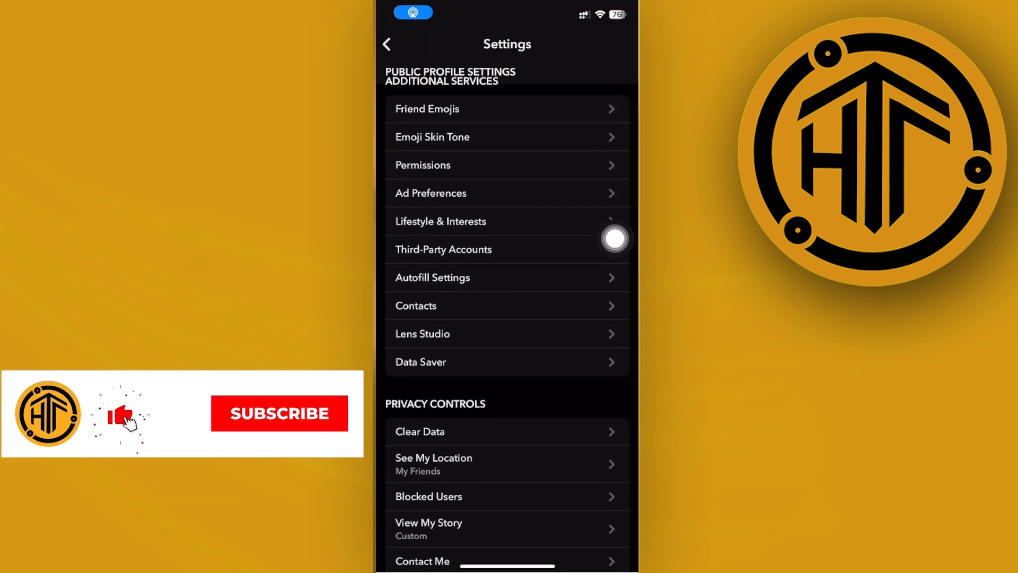
scroll("down", 3)
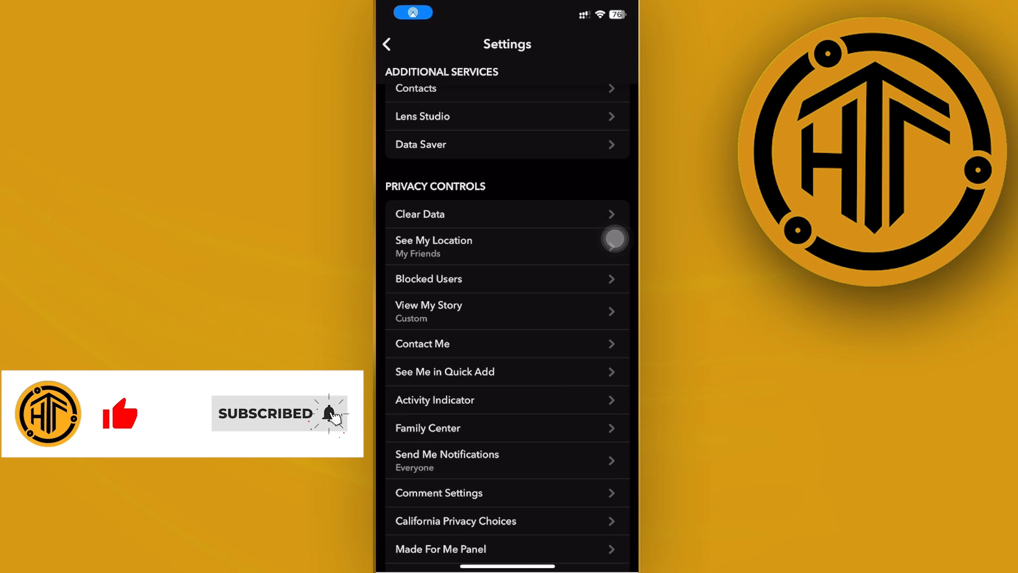
scroll("down", 3)
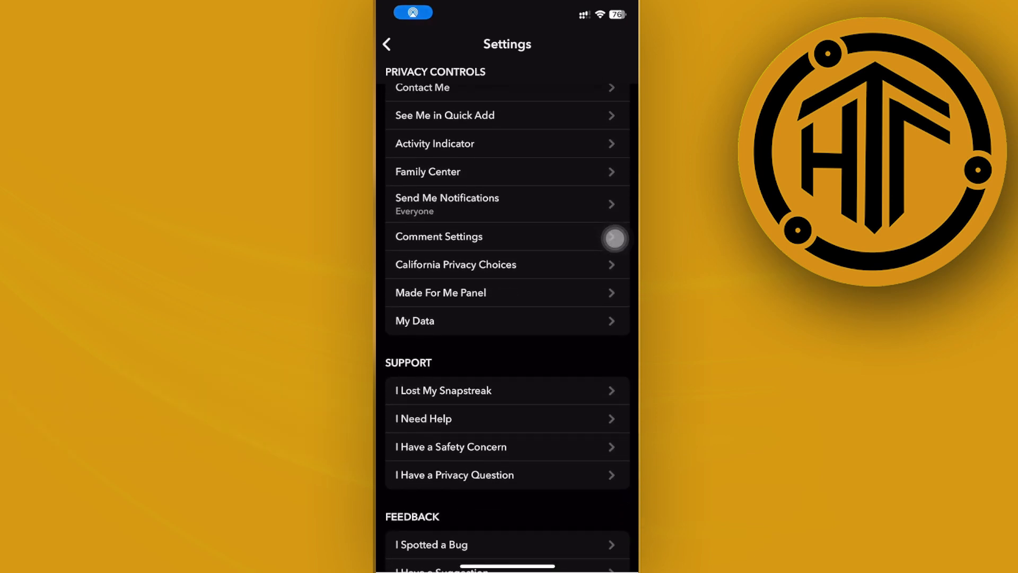
left_click(439, 236)
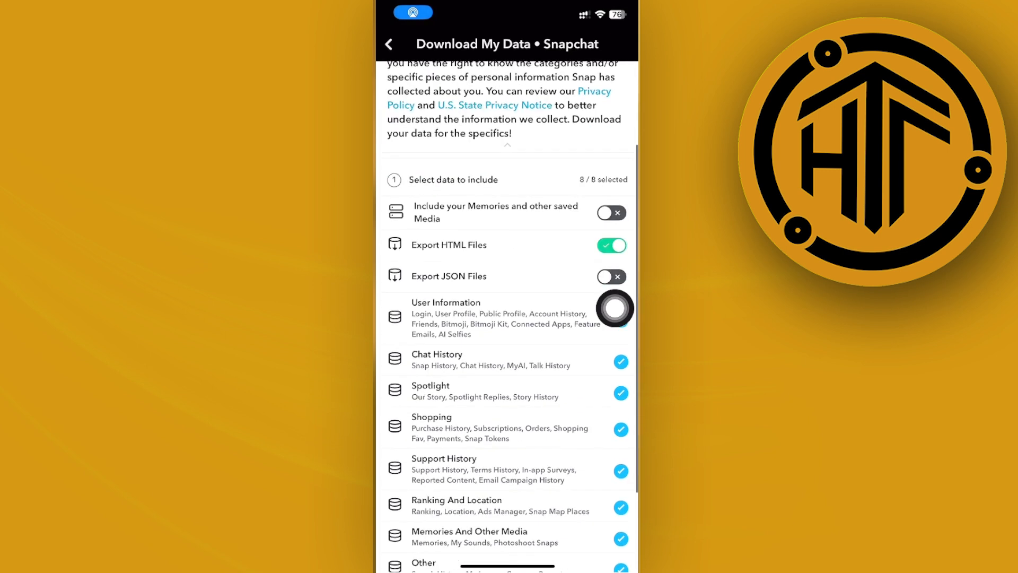
Scroll the My Data category list to confirm all eight categories are selected
scroll("down", 3)
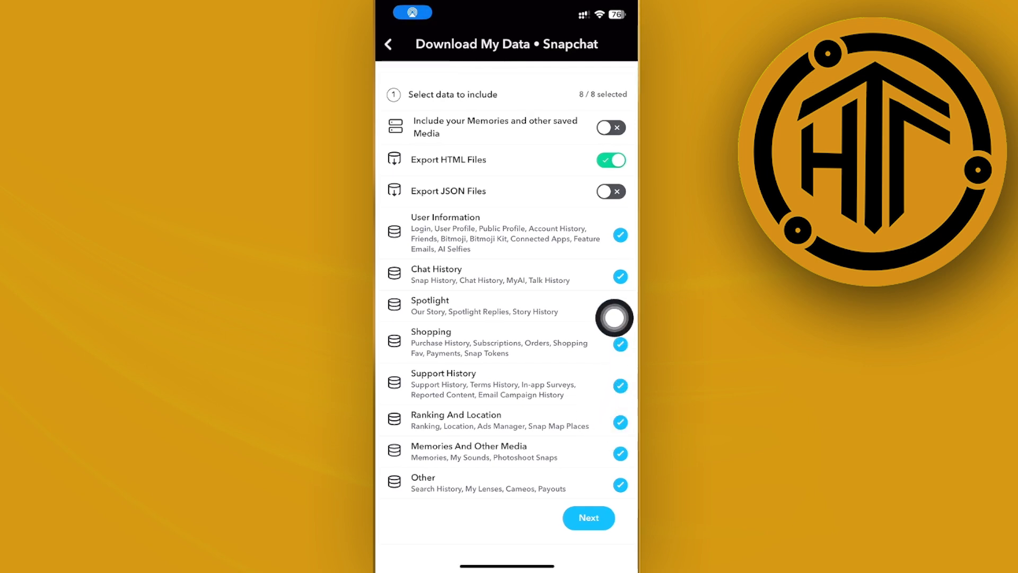
Advance to the date range and email step and open the date range calendar
left_click(587, 518)
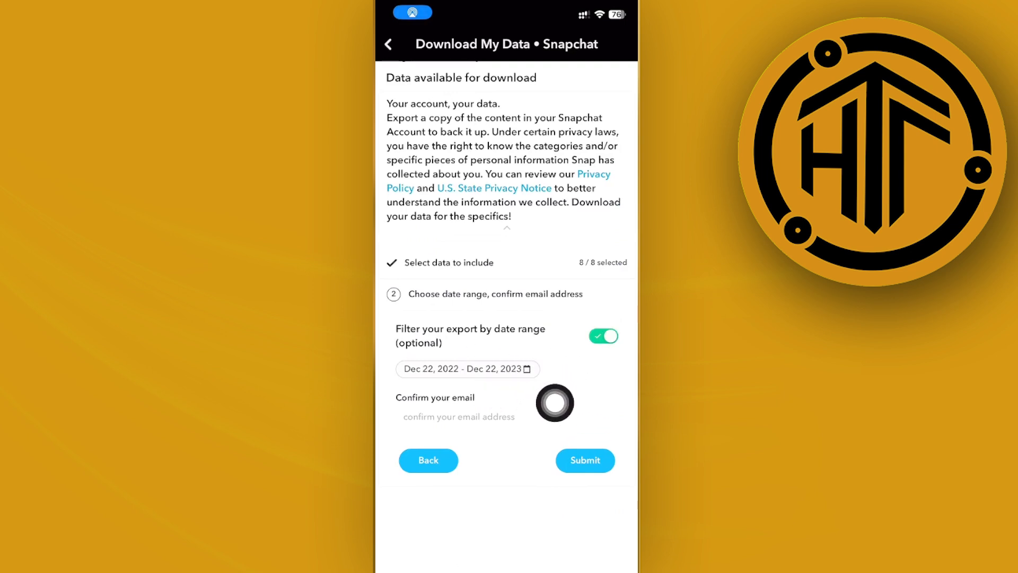
left_click(466, 368)
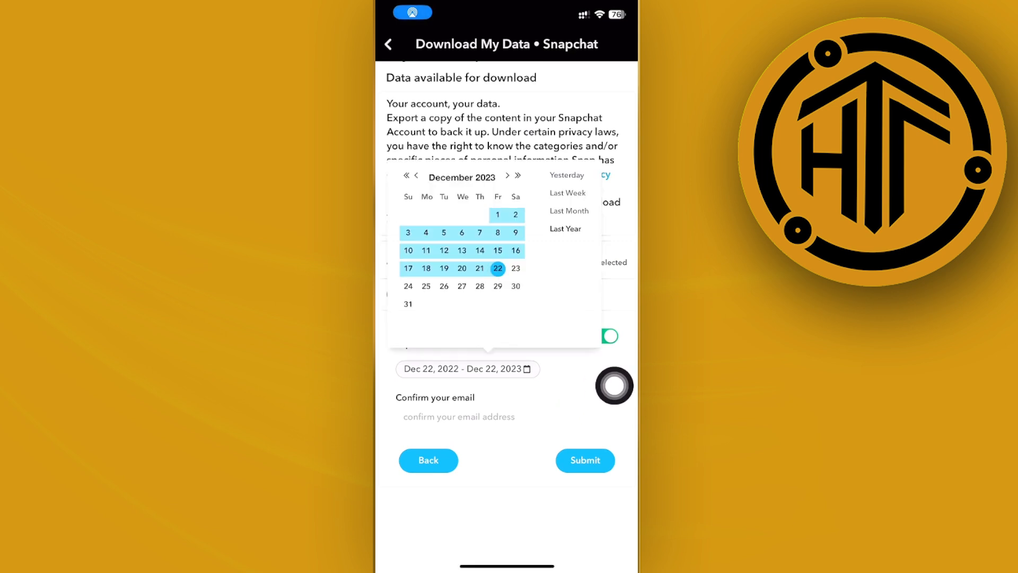